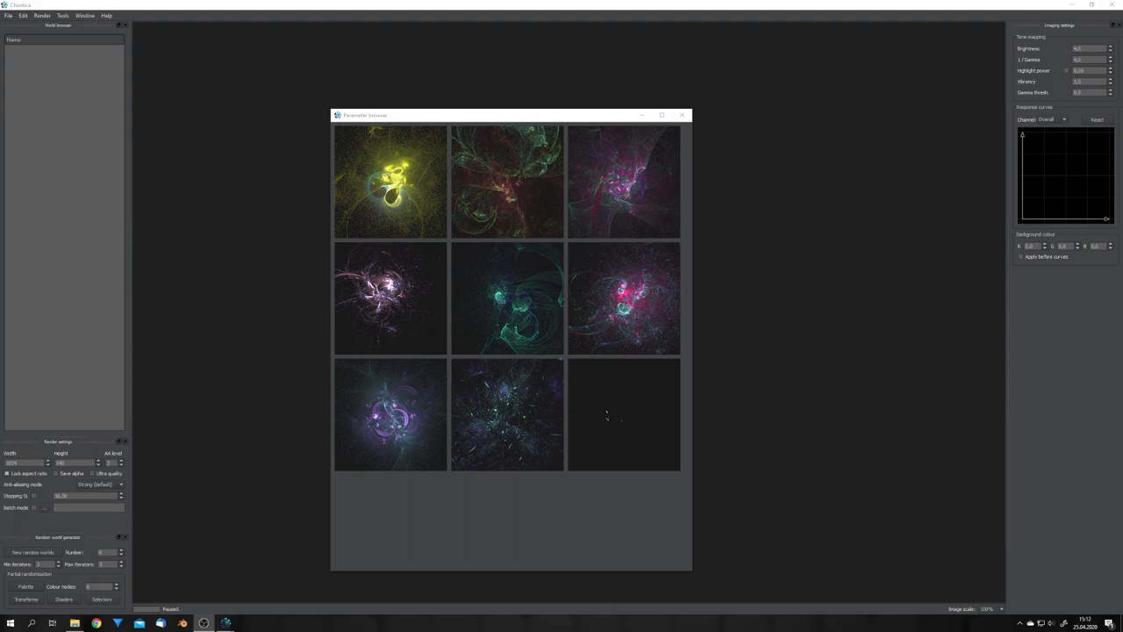
{"action": "mouse_move", "coordinate": [695, 146]}
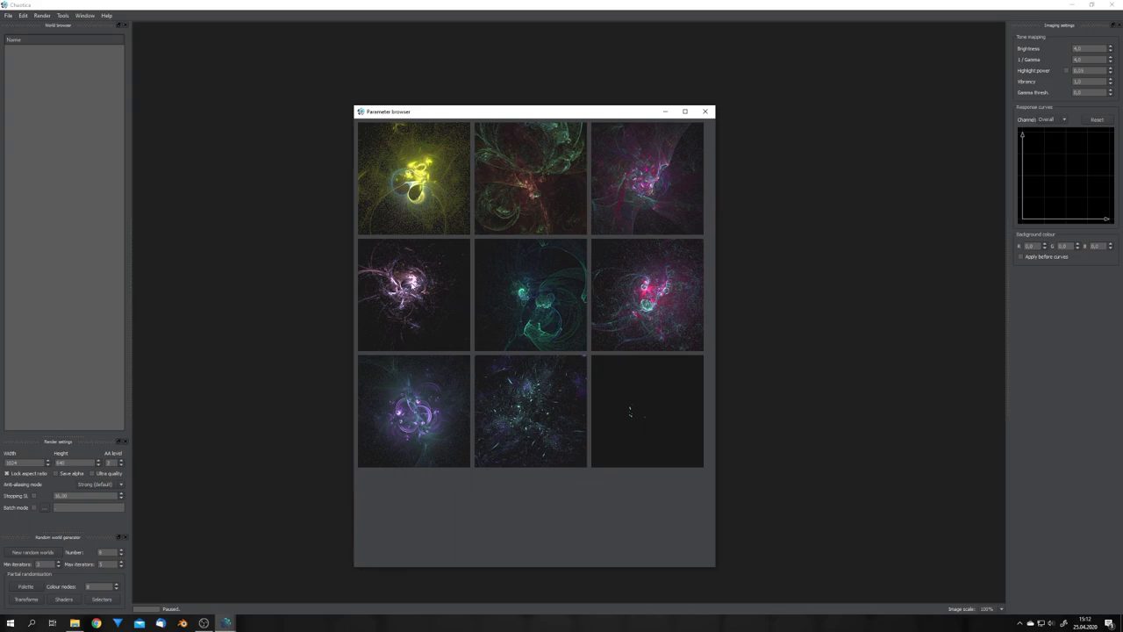
{"action": "mouse_move", "coordinate": [542, 297]}
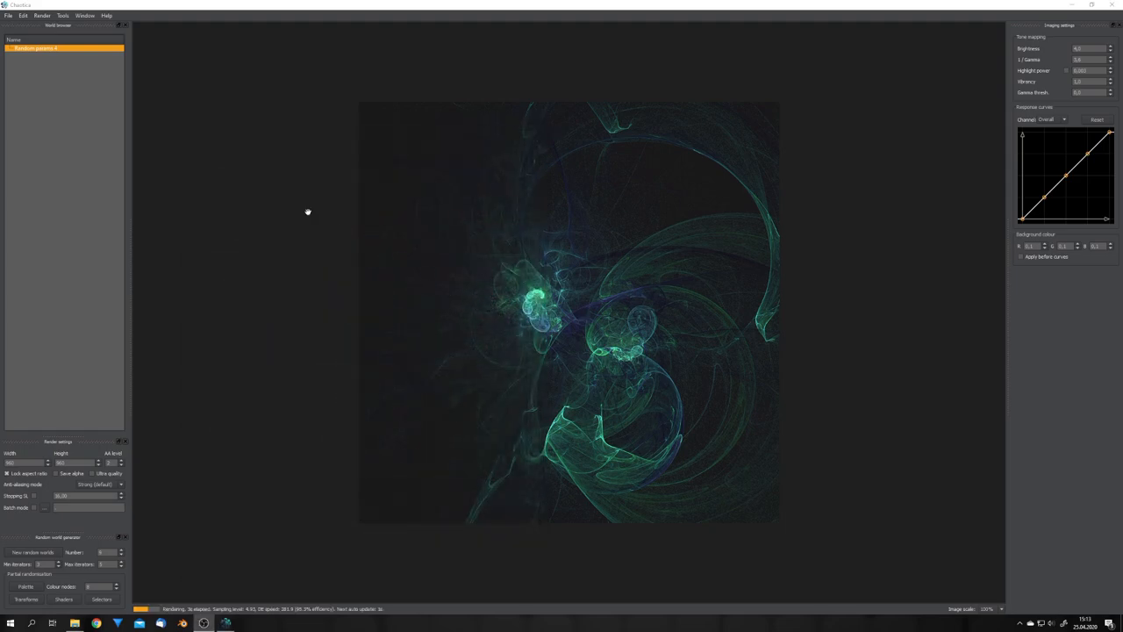
- Pick the green swirling fractal thumbnail in Chaotica's Parameter browser and let it render
{"action": "left_click", "coordinate": [8, 16]}
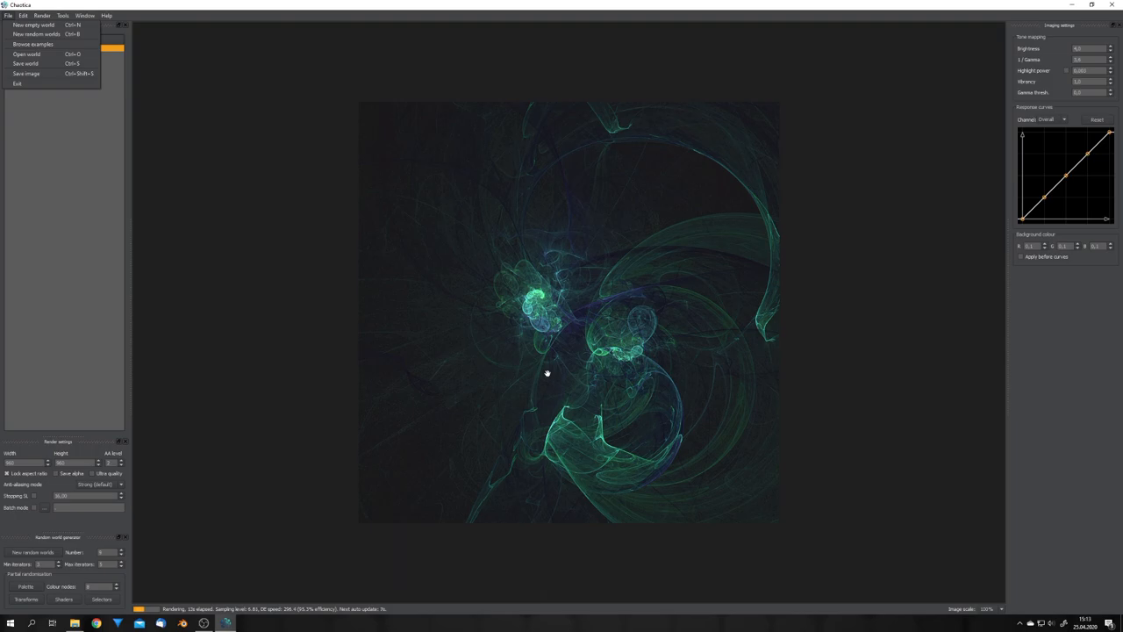
{"action": "mouse_move", "coordinate": [465, 340]}
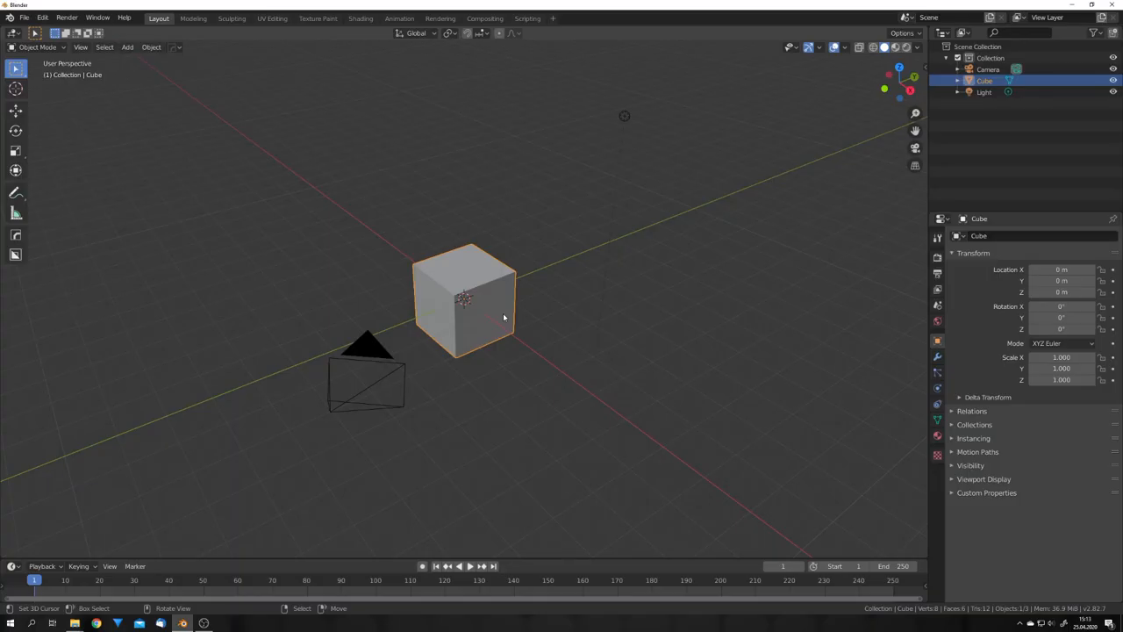
- Replace the default objects with a plane, set Experimental features, and add adaptive Subdivision Surface
{"action": "left_click", "coordinate": [128, 47]}
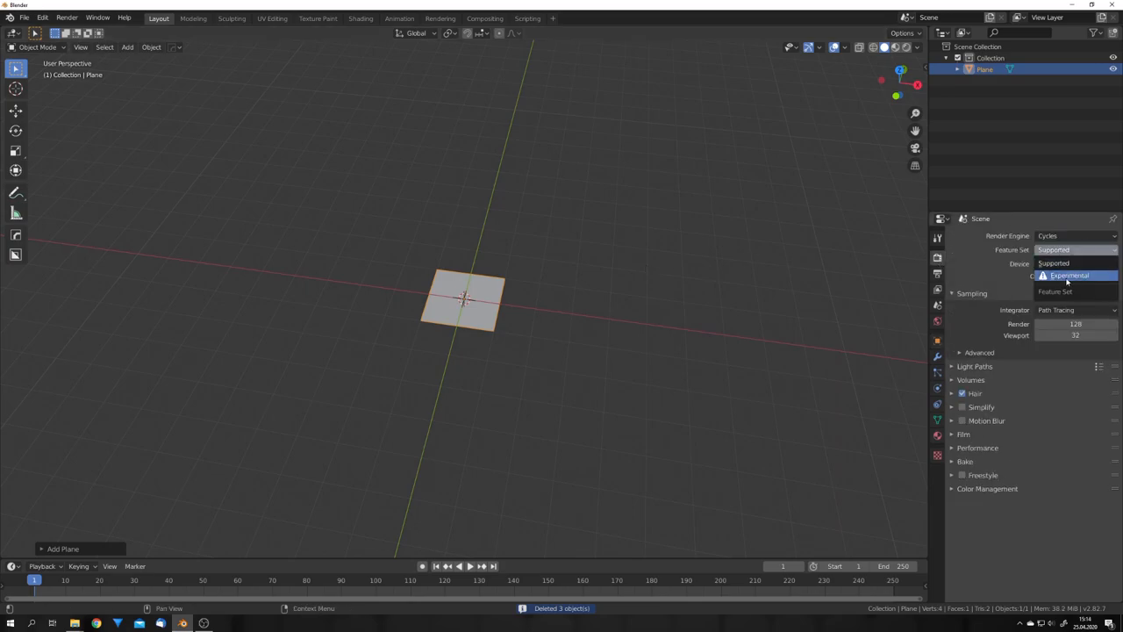
{"action": "left_click", "coordinate": [1069, 275]}
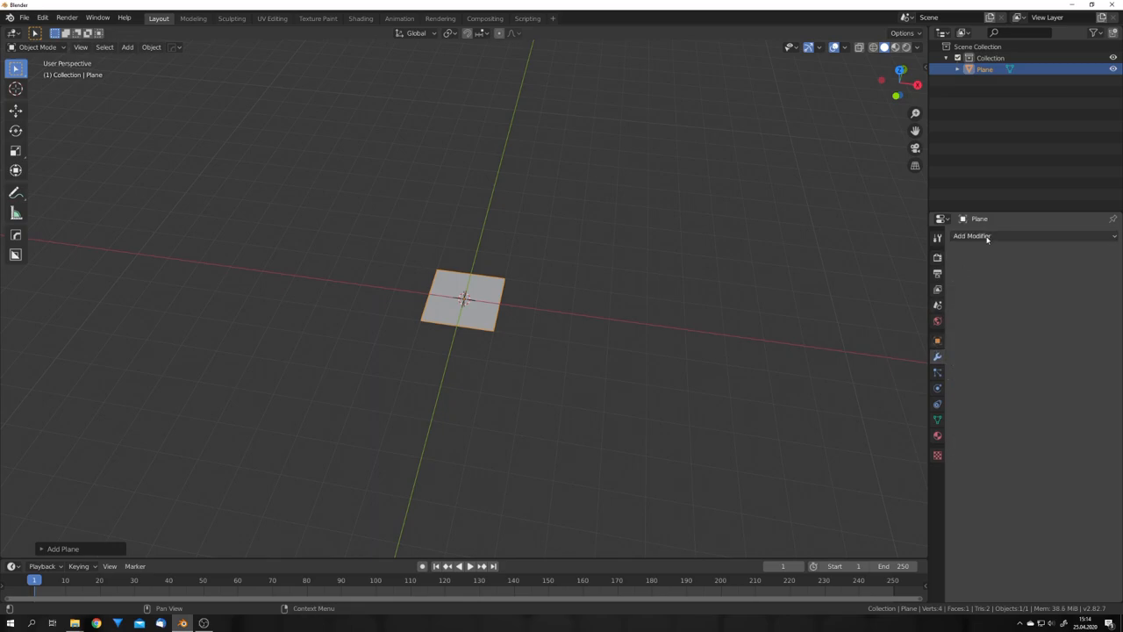
{"action": "left_click", "coordinate": [972, 235]}
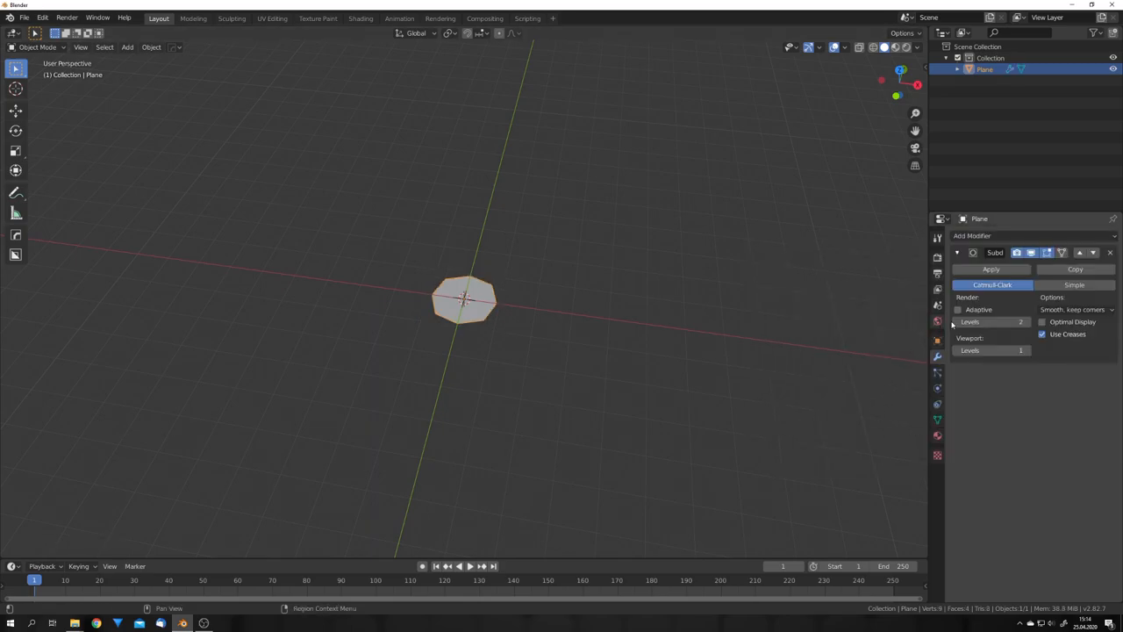
{"action": "left_click", "coordinate": [1074, 285]}
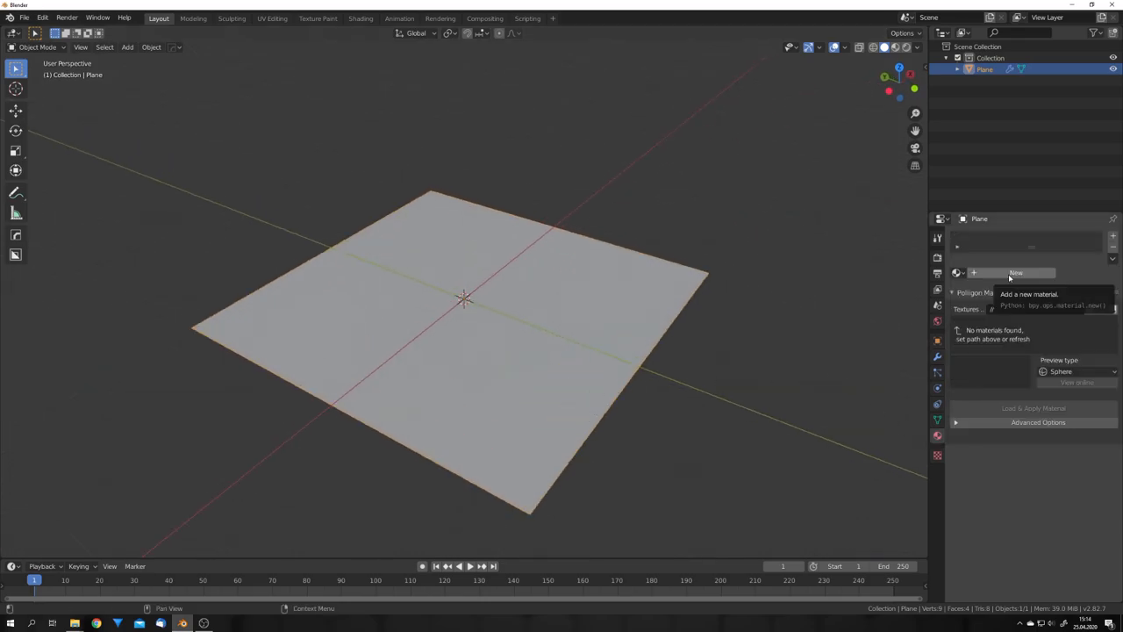
- Add a new material to the plane with Displacement set to Displacement Only
{"action": "left_click", "coordinate": [1015, 273]}
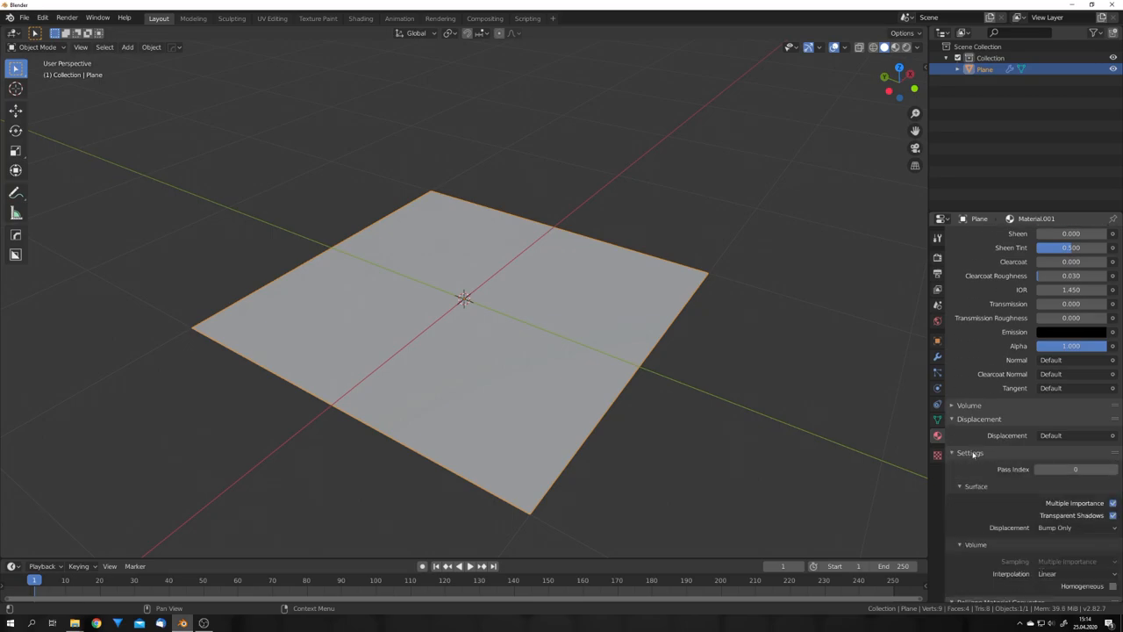
{"action": "left_click", "coordinate": [1074, 404]}
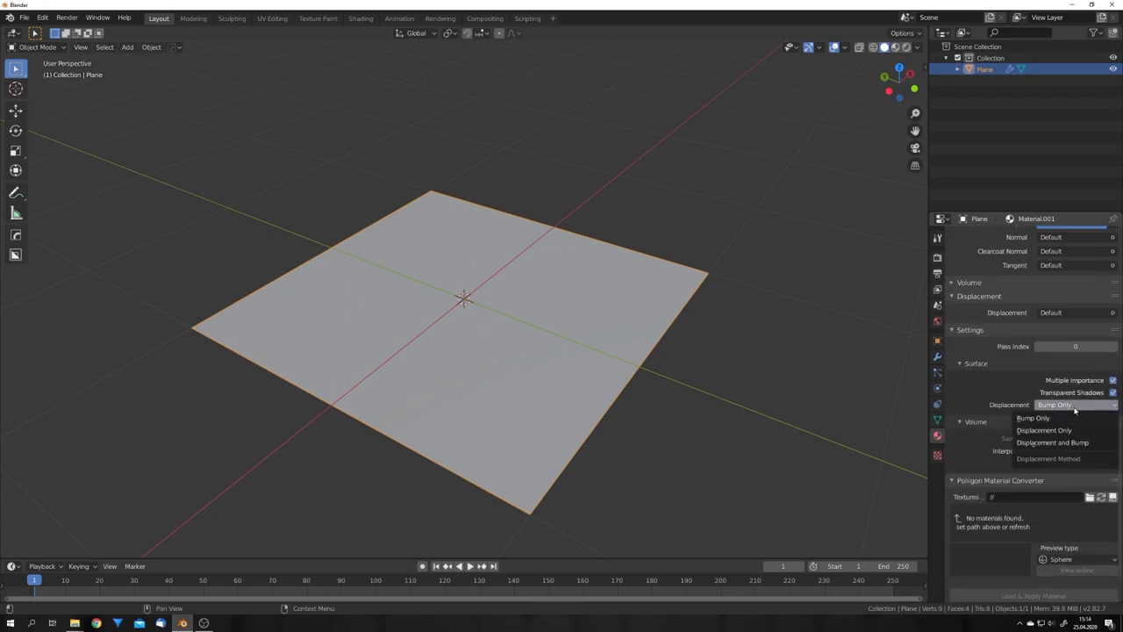
{"action": "left_click", "coordinate": [1044, 429]}
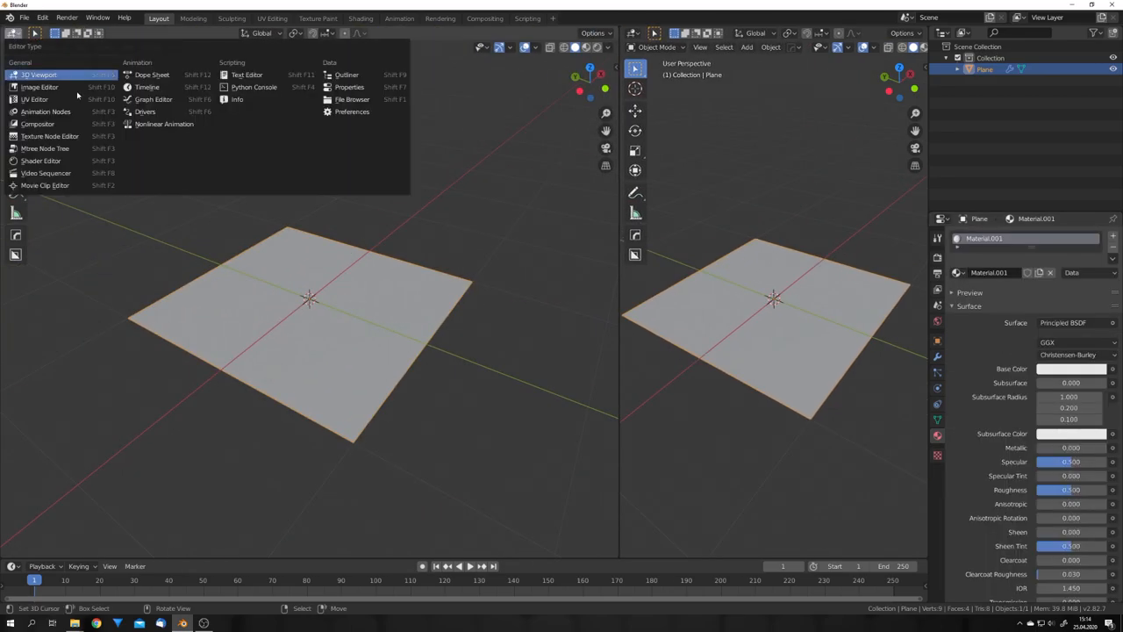
- Show World shader nodes, add a photo_studio_01_2k.hdr Environment Texture, and set GPU Compute
{"action": "left_click", "coordinate": [42, 161]}
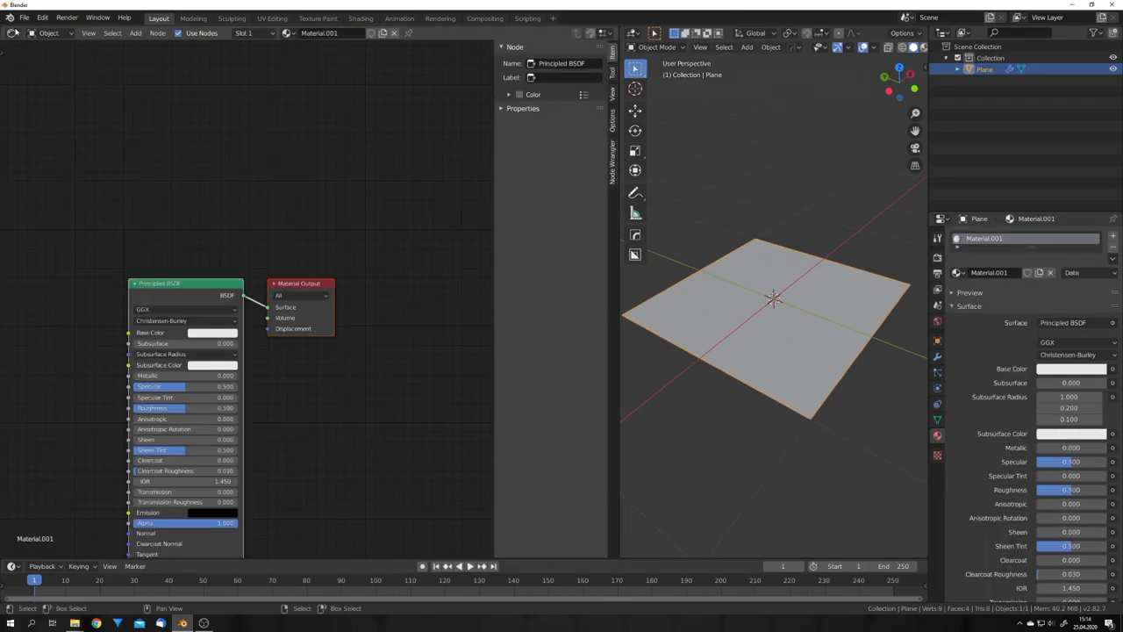
{"action": "left_click", "coordinate": [49, 34]}
{"action": "type", "text": "en"}
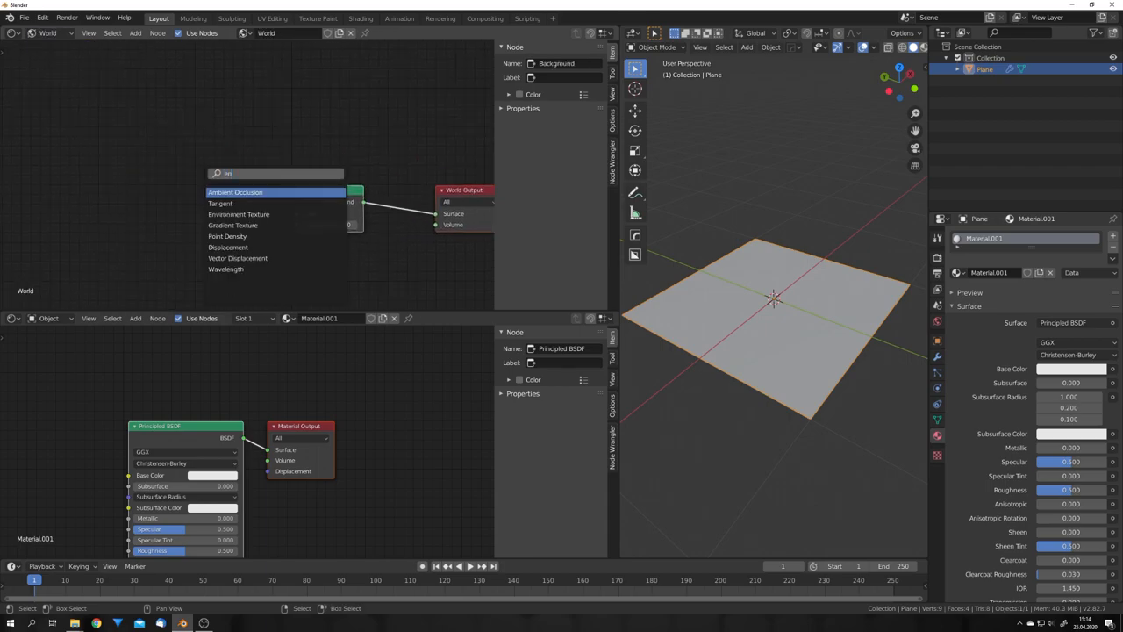
{"action": "left_click", "coordinate": [238, 215]}
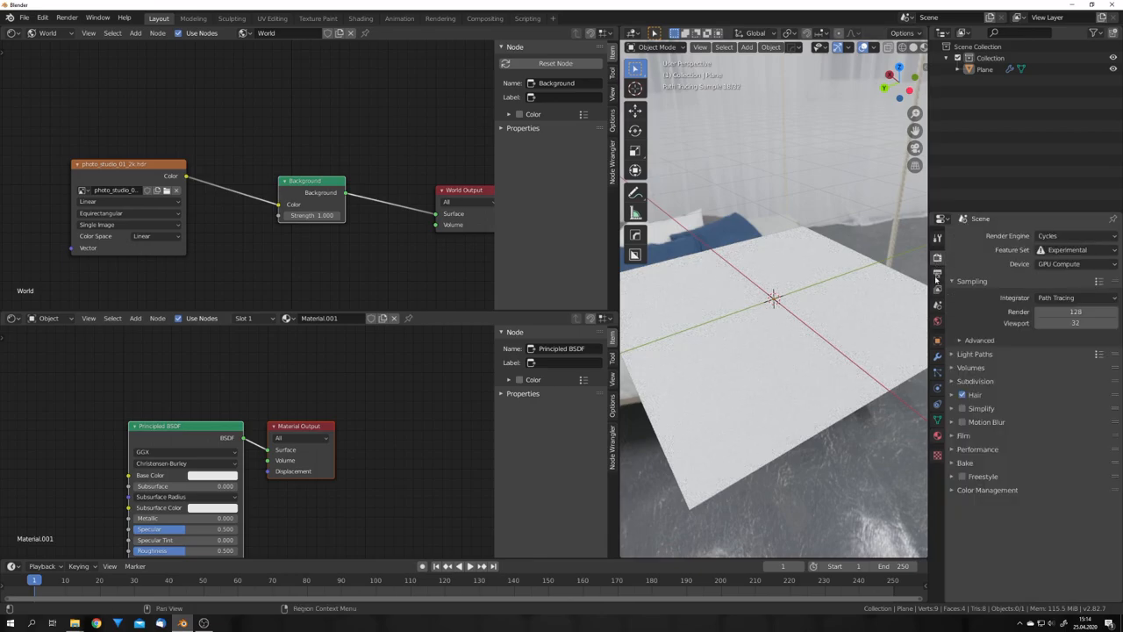
{"action": "left_click", "coordinate": [964, 429]}
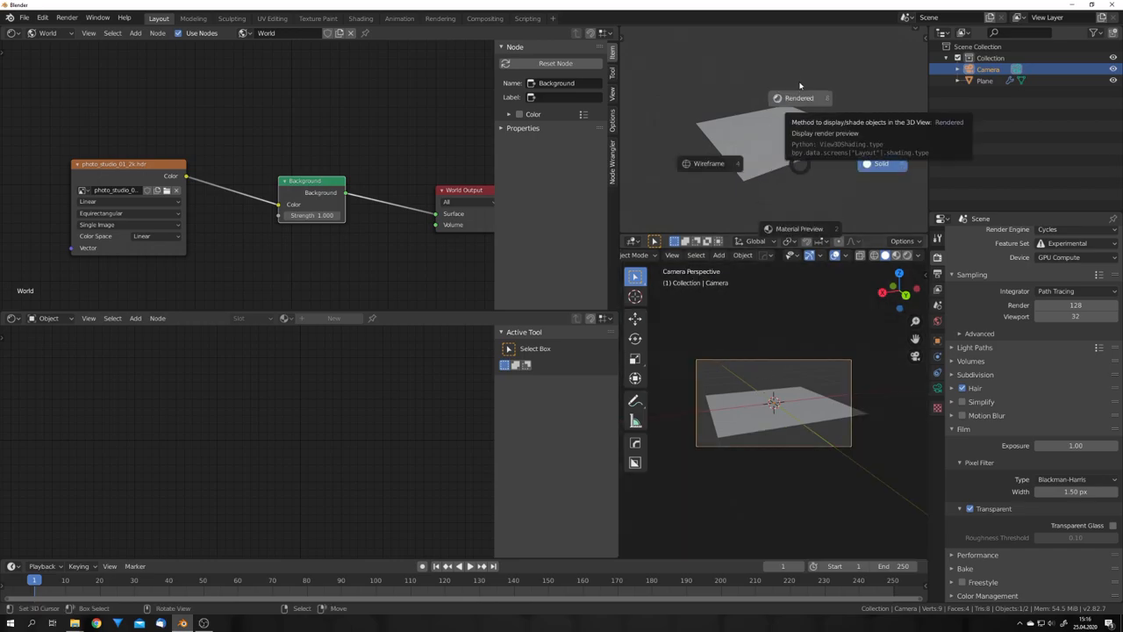
- Switch to Rendered shading and rotate the camera in close over the purple fractal spikes
{"action": "left_click", "coordinate": [797, 97]}
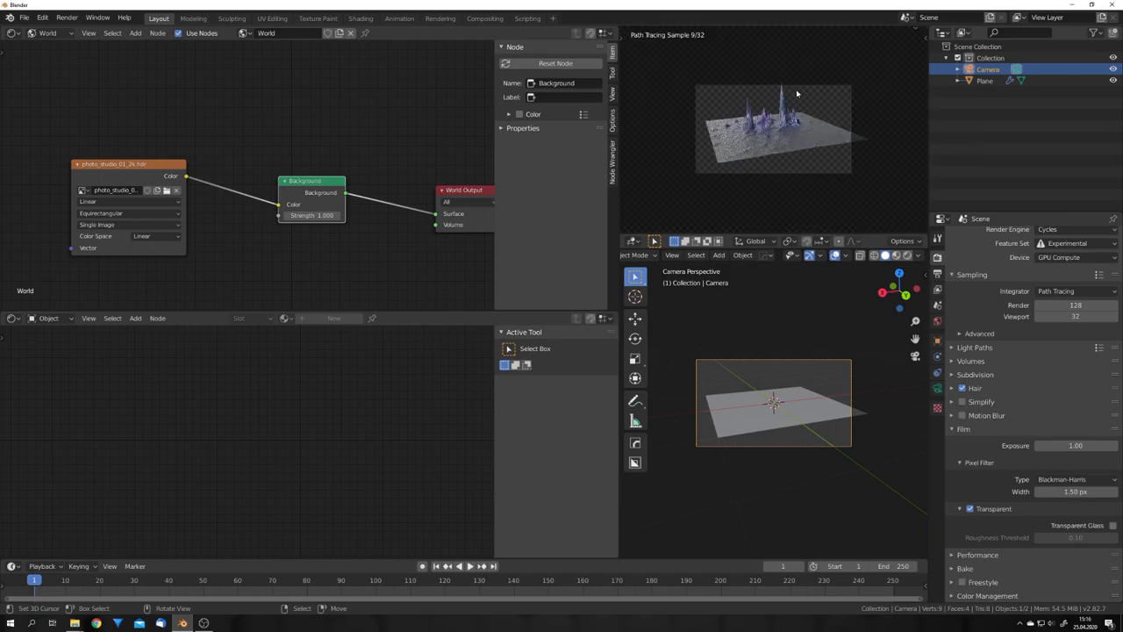
{"action": "key", "text": "g"}
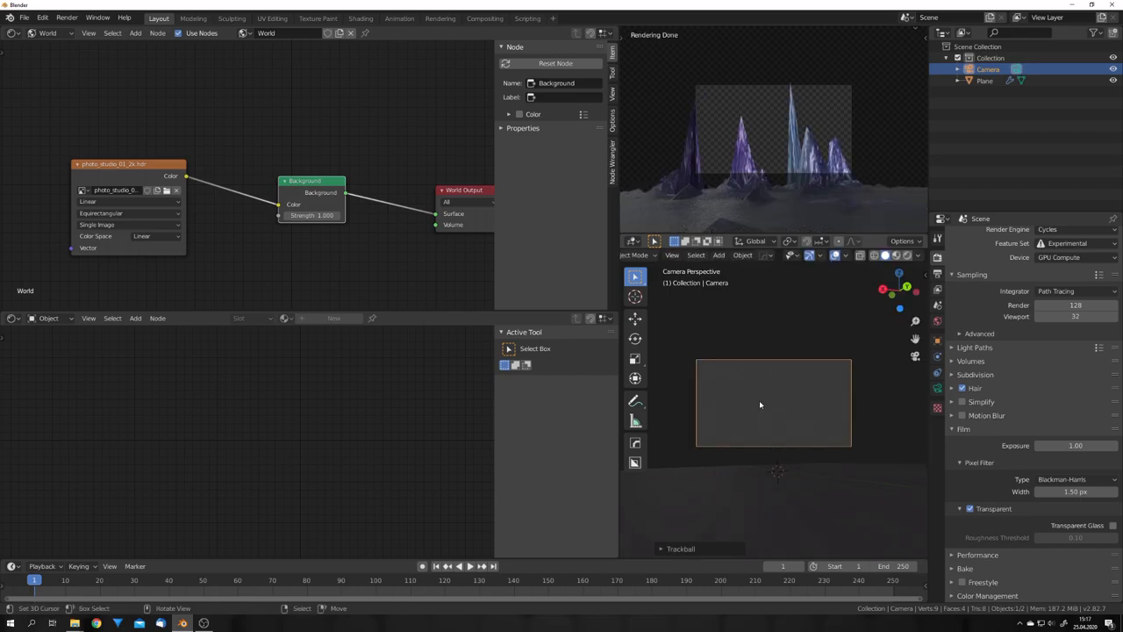
{"action": "mouse_move", "coordinate": [796, 183]}
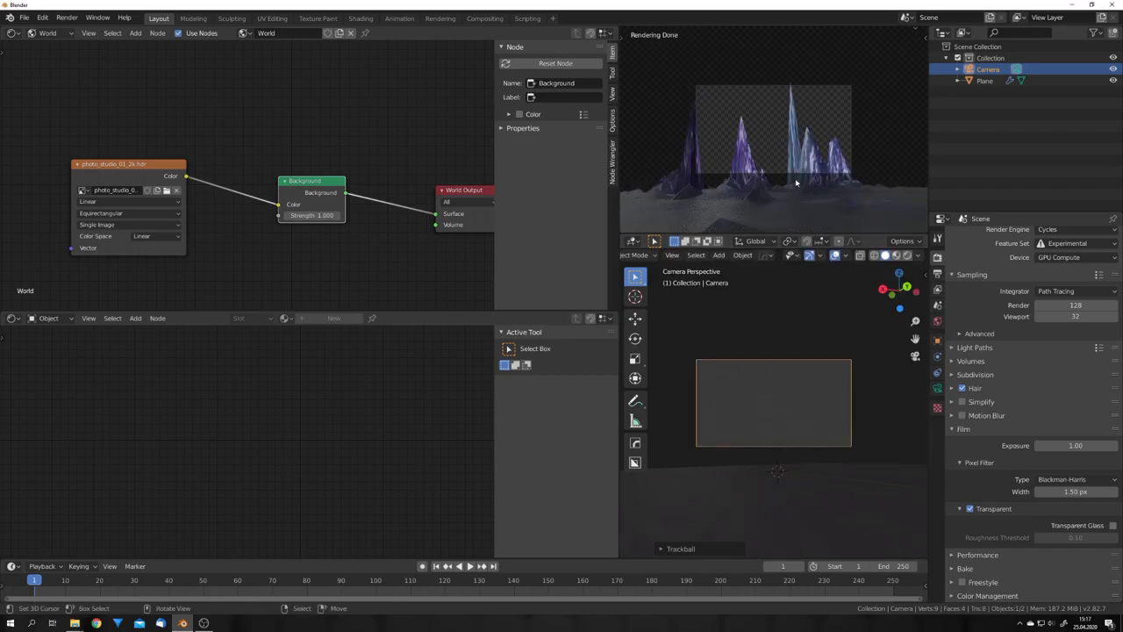
{"action": "left_click", "coordinate": [975, 375]}
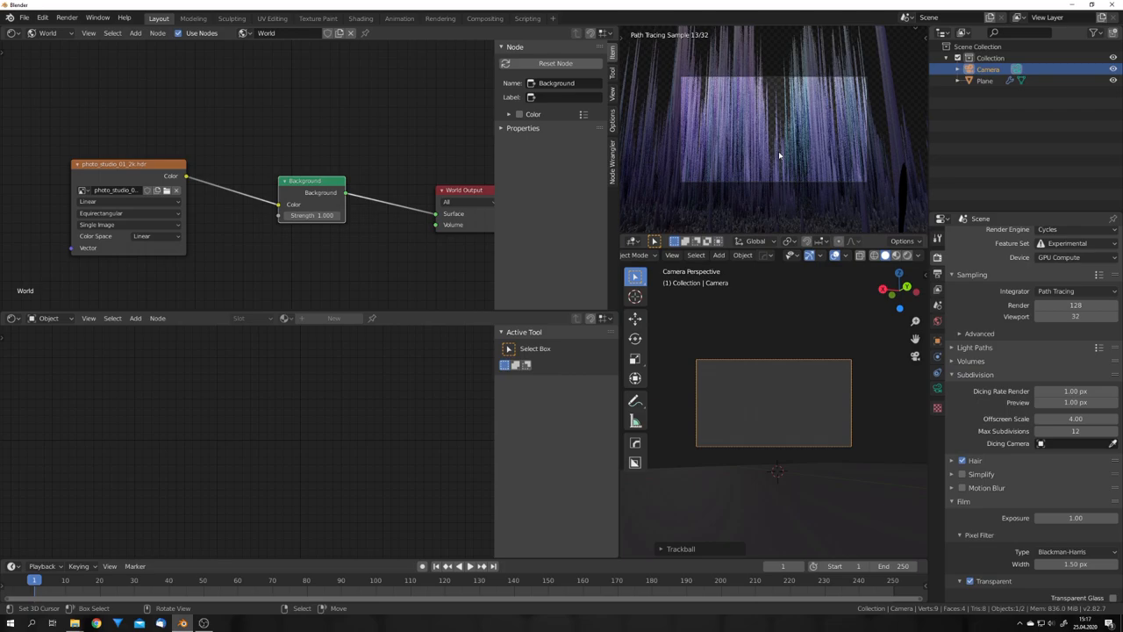
- Add Plane.001, then scale it up and rotate it into place around the camera
{"action": "left_click", "coordinate": [719, 255]}
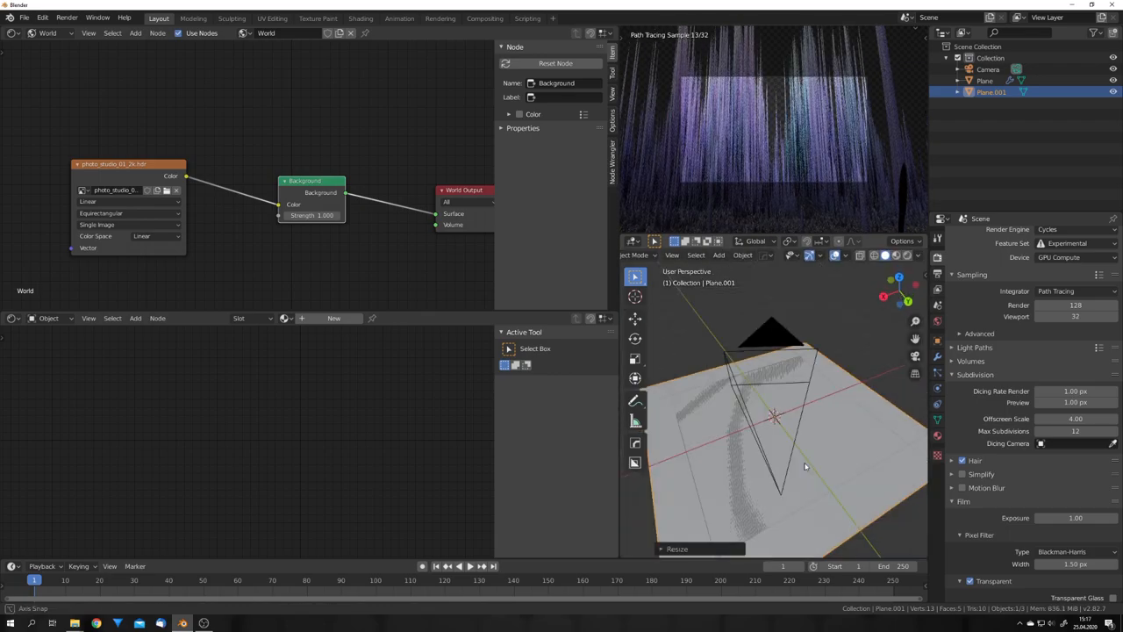
{"action": "key", "text": "Tab"}
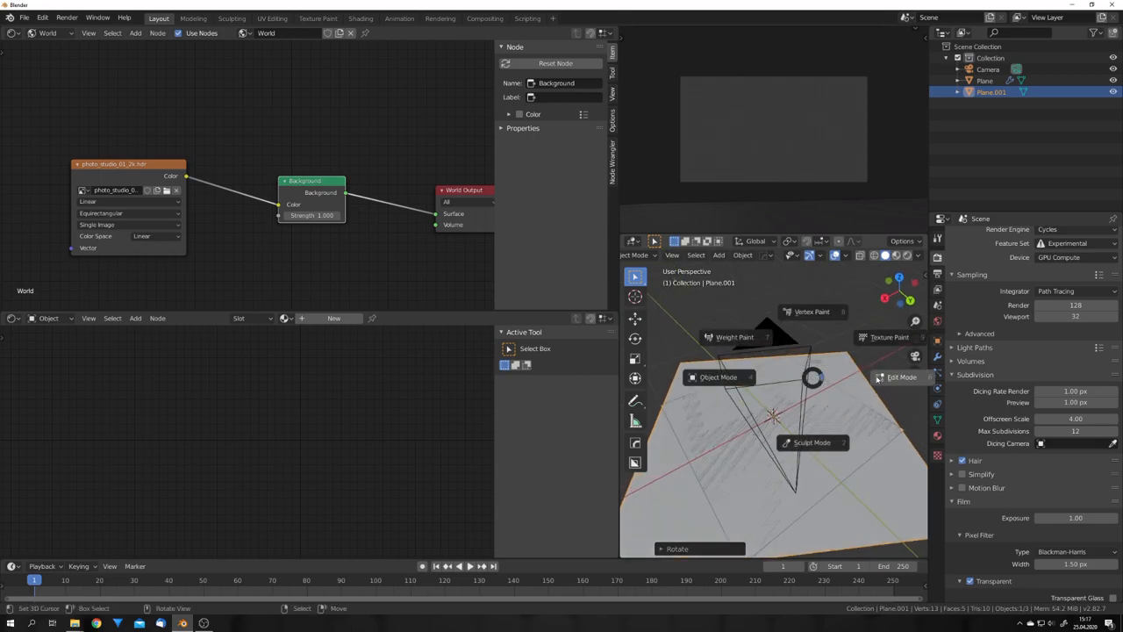
{"action": "left_click", "coordinate": [903, 377]}
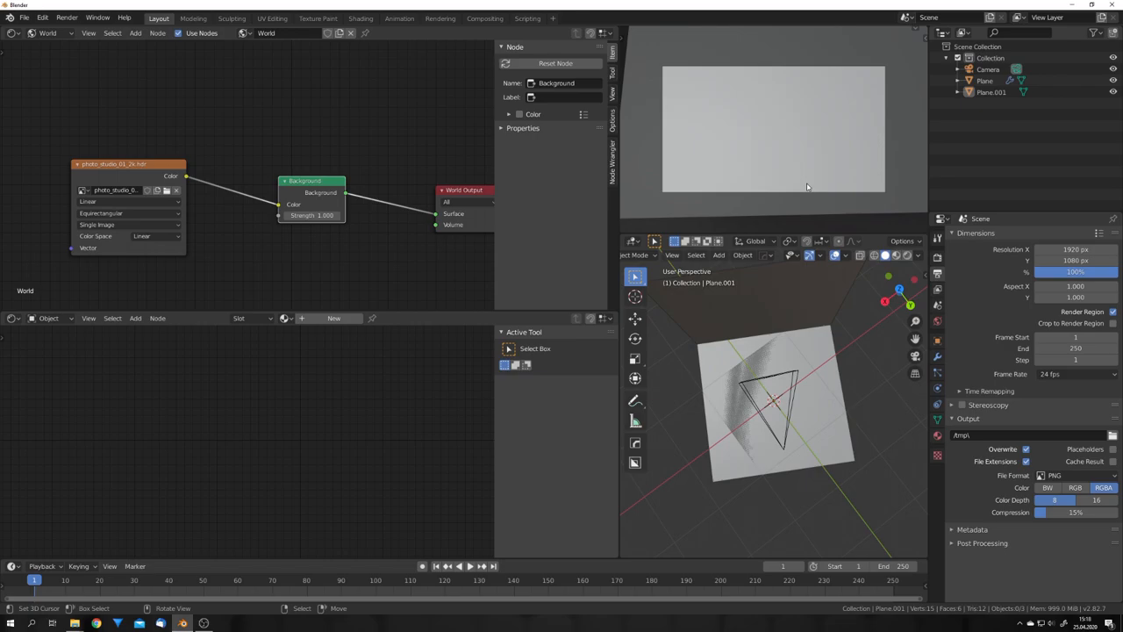
- Select the camera and enable Depth of Field with 1.6 m distance and F-Stop 1.0
{"action": "left_click", "coordinate": [988, 69]}
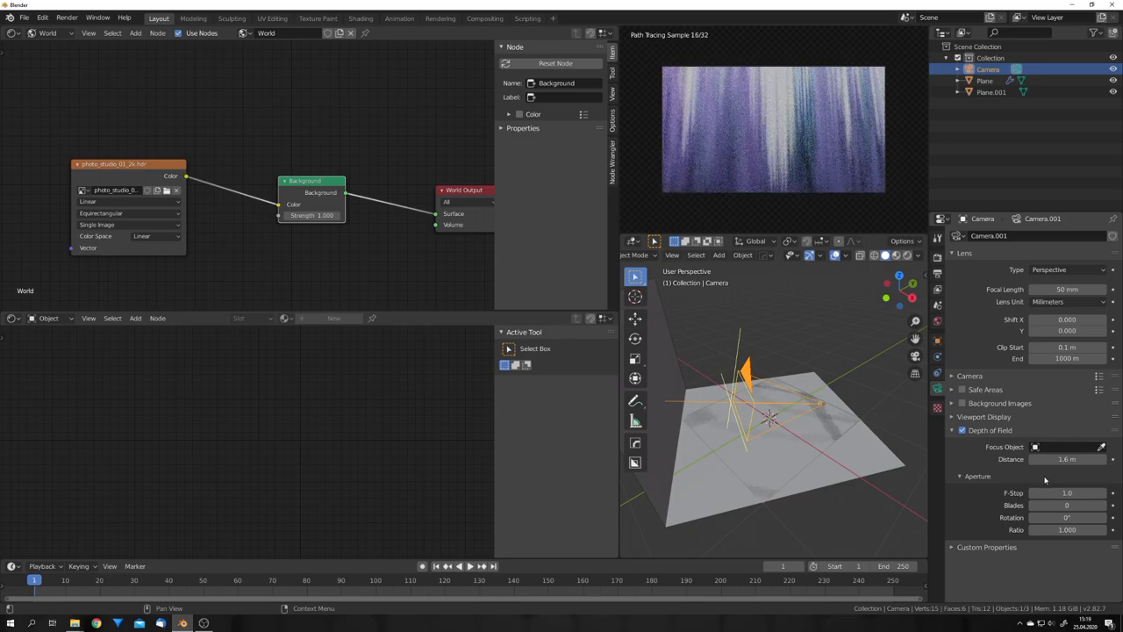
{"action": "left_click", "coordinate": [1067, 459]}
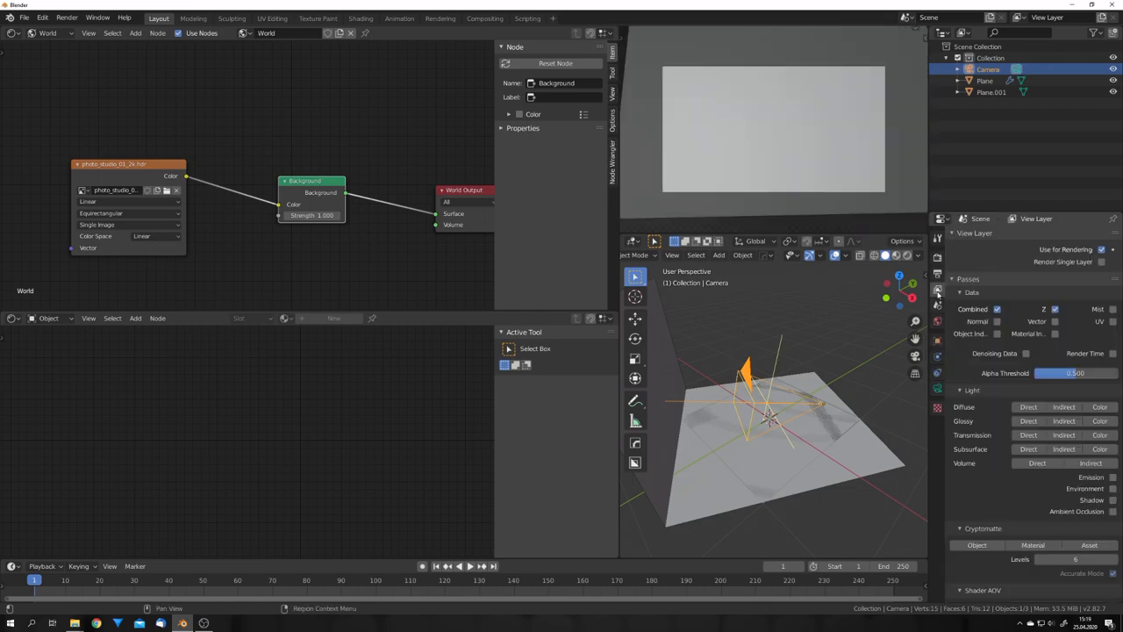
- Tick Denoising Data under the View Layer's render Passes
{"action": "left_click", "coordinate": [1024, 353]}
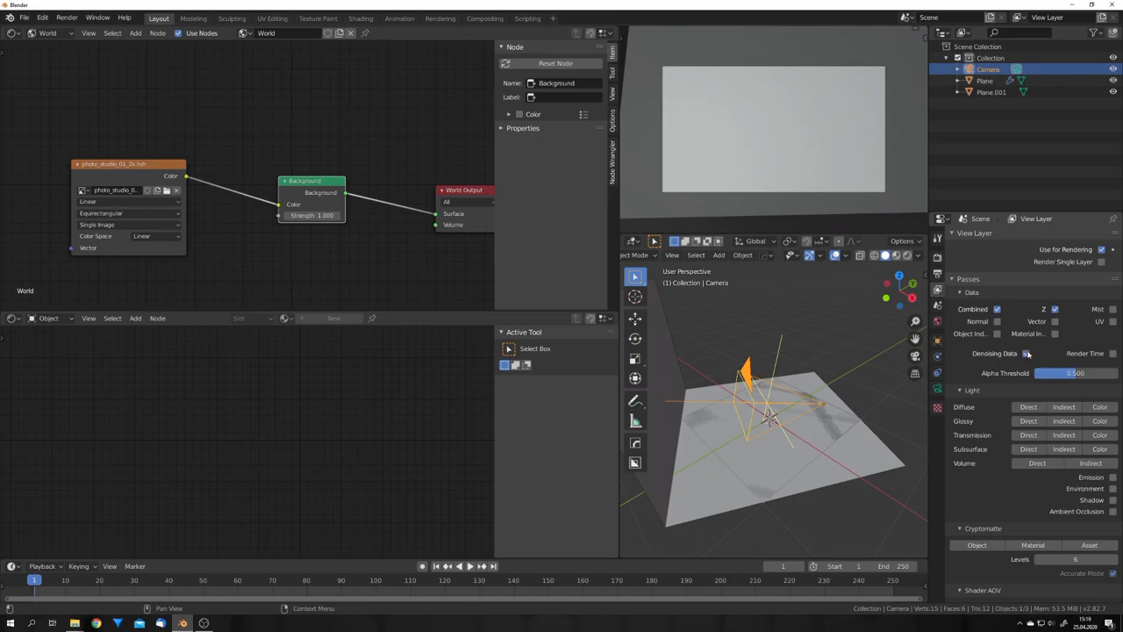
{"action": "left_click", "coordinate": [937, 239]}
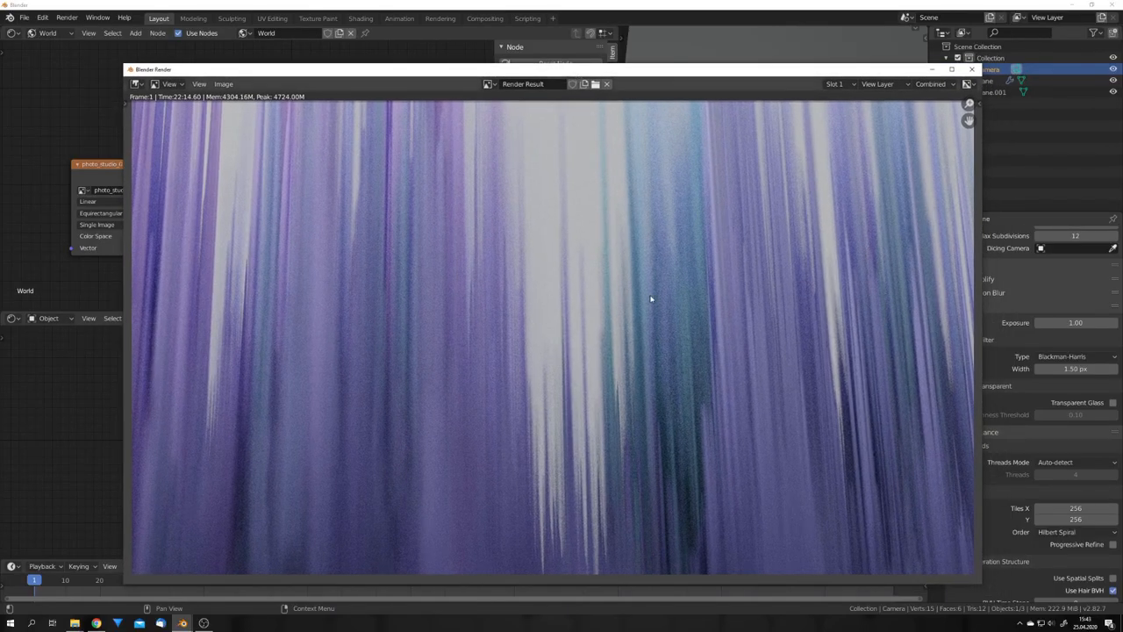
- Render the final bokeh image and enable Use Nodes in the Compositing workspace
{"action": "left_click_drag", "start_coordinate": [649, 299], "coordinate": [538, 340]}
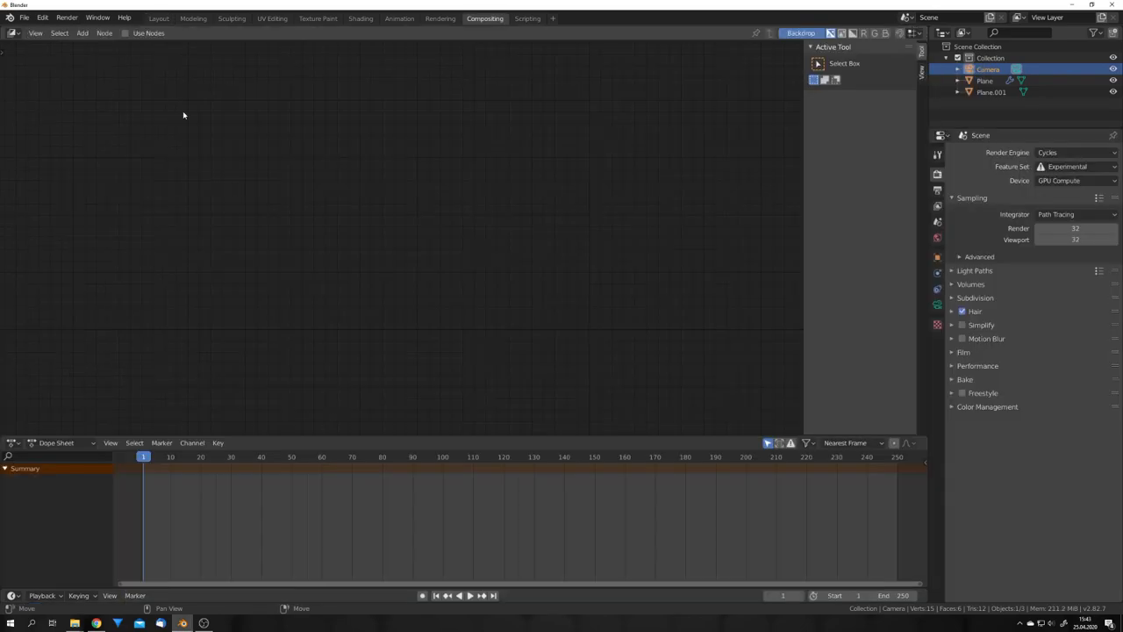
{"action": "left_click", "coordinate": [126, 33]}
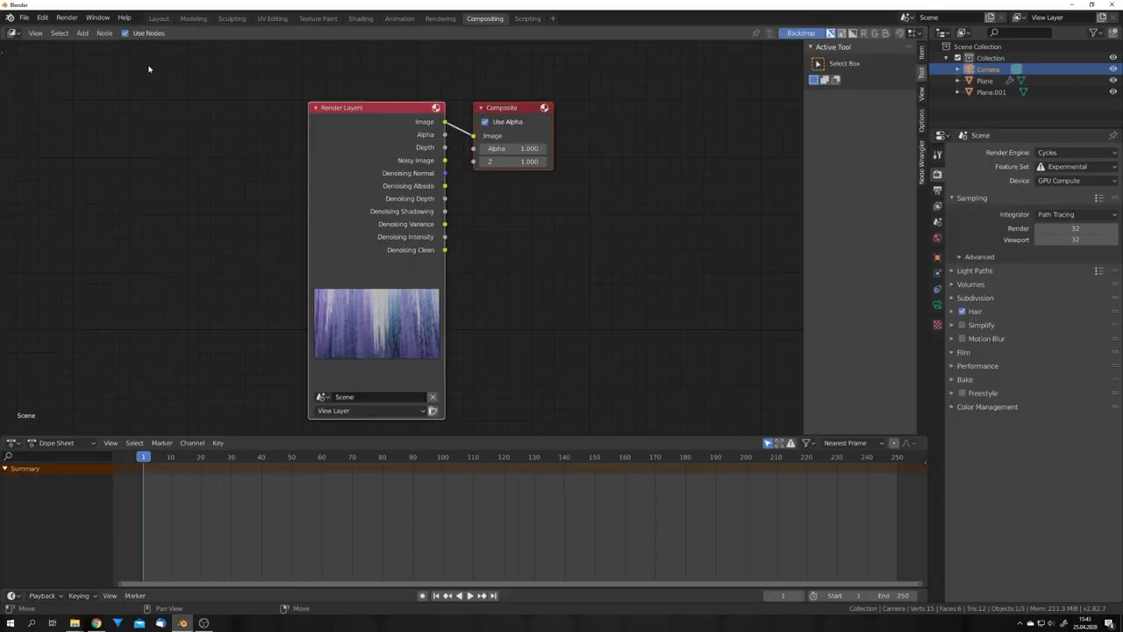